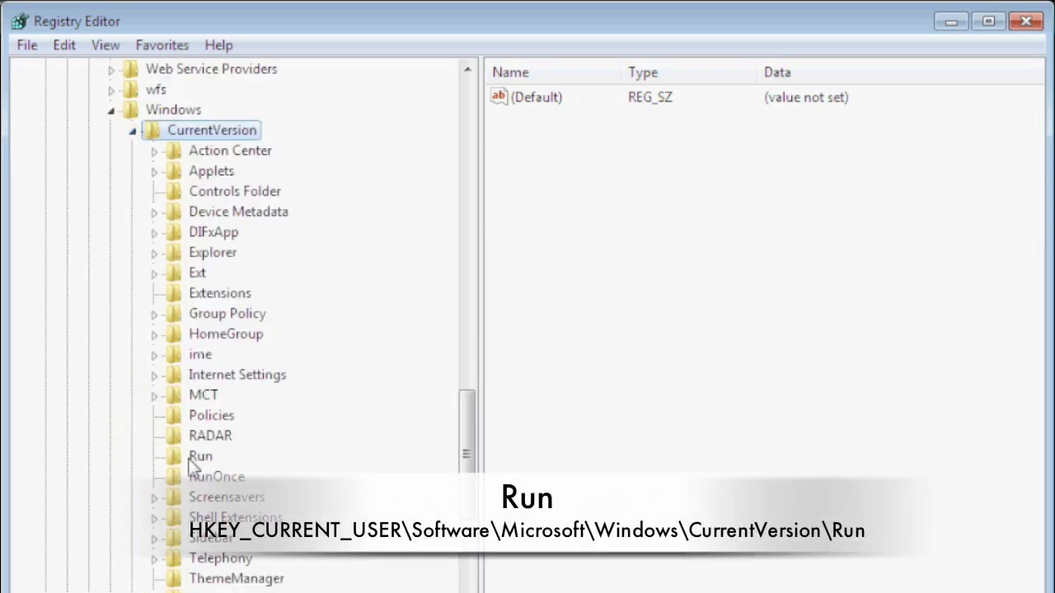
# Step: Select HKEY_CURRENT_USER\Software\Microsoft\Windows\CurrentVersion\Run to list its startup values
pyautogui.click(201, 455)
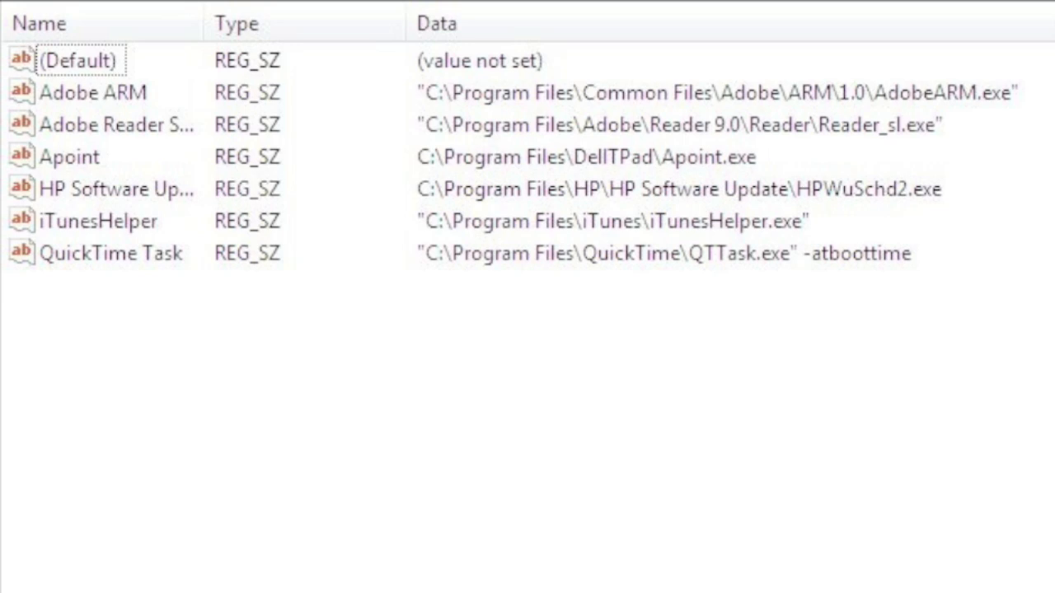
# Step: Show the HKEY_LOCAL_MACHINE Run key's startup entries (Adobe ARM, Apoint, iTunesHelper, QuickTime Task)
pyautogui.click(29, 569)
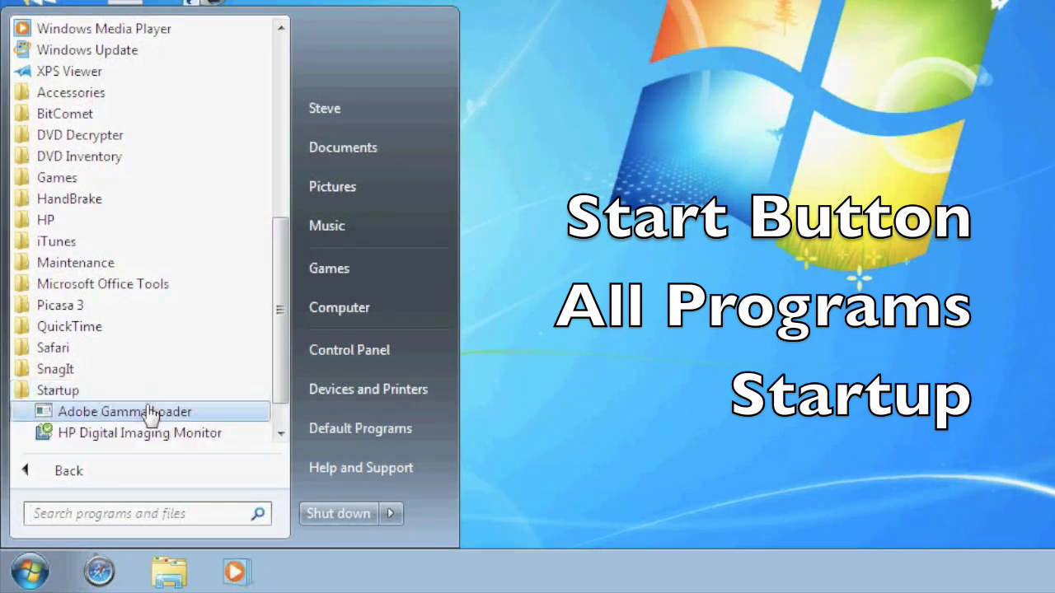